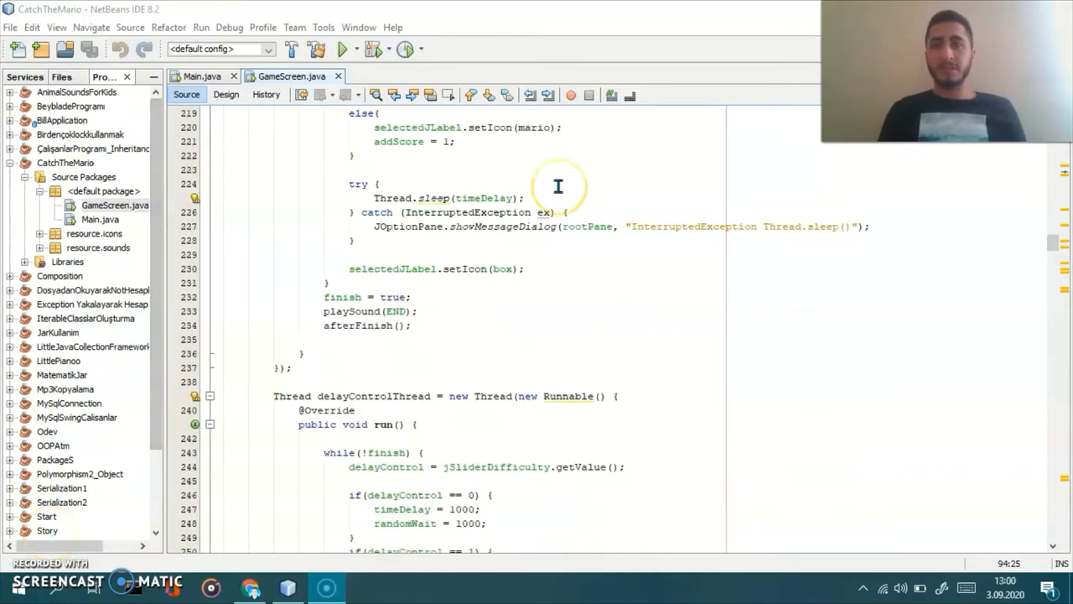
# Scroll up in GameScreen.java and switch it to the Design view.
pyautogui.scroll(3)
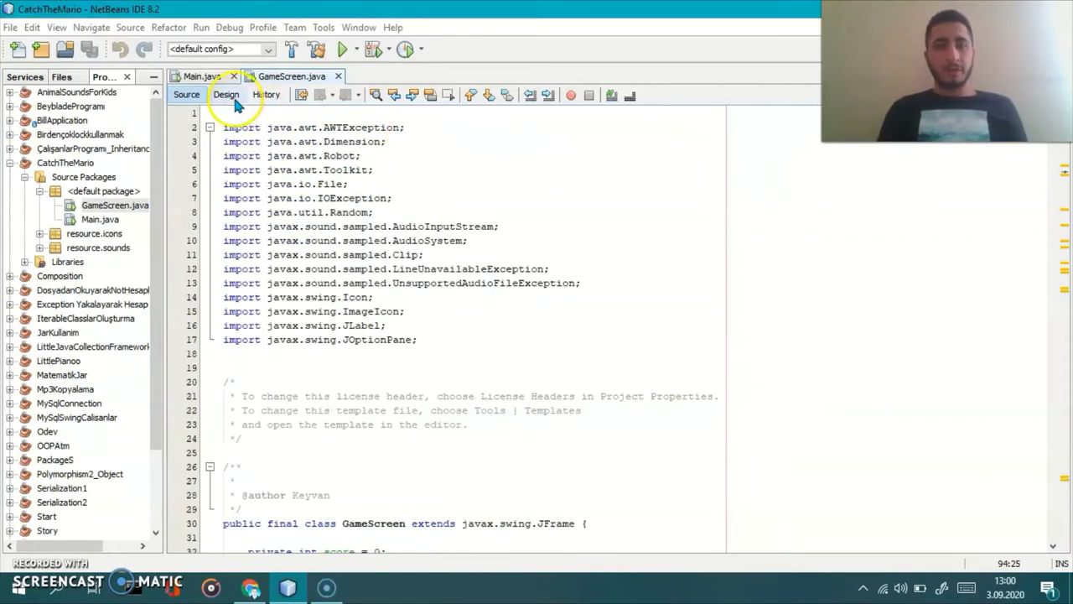
pyautogui.click(225, 94)
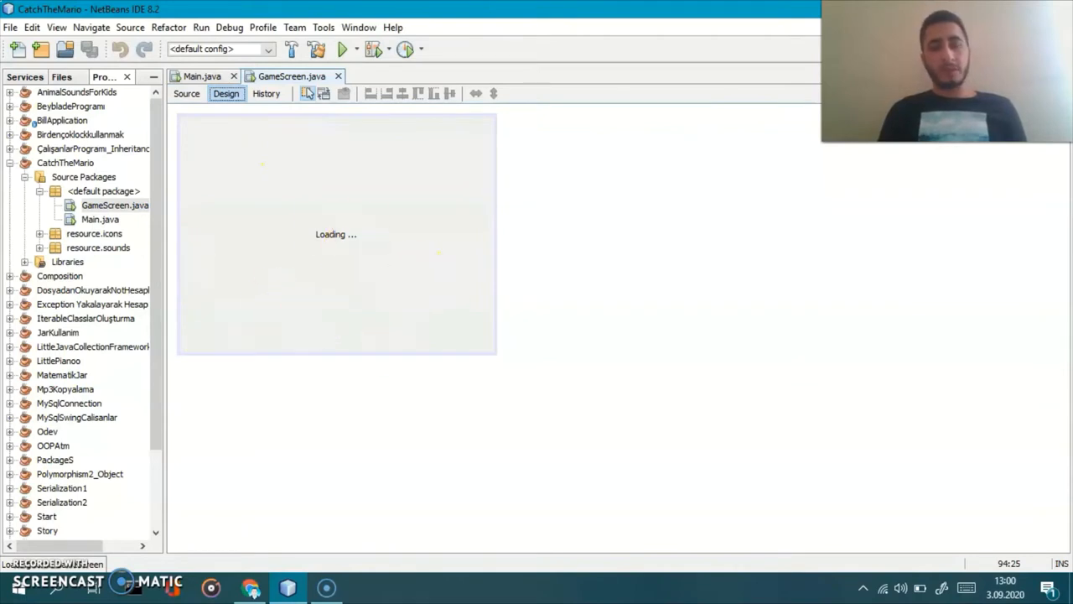
pyautogui.moveTo(291, 346)
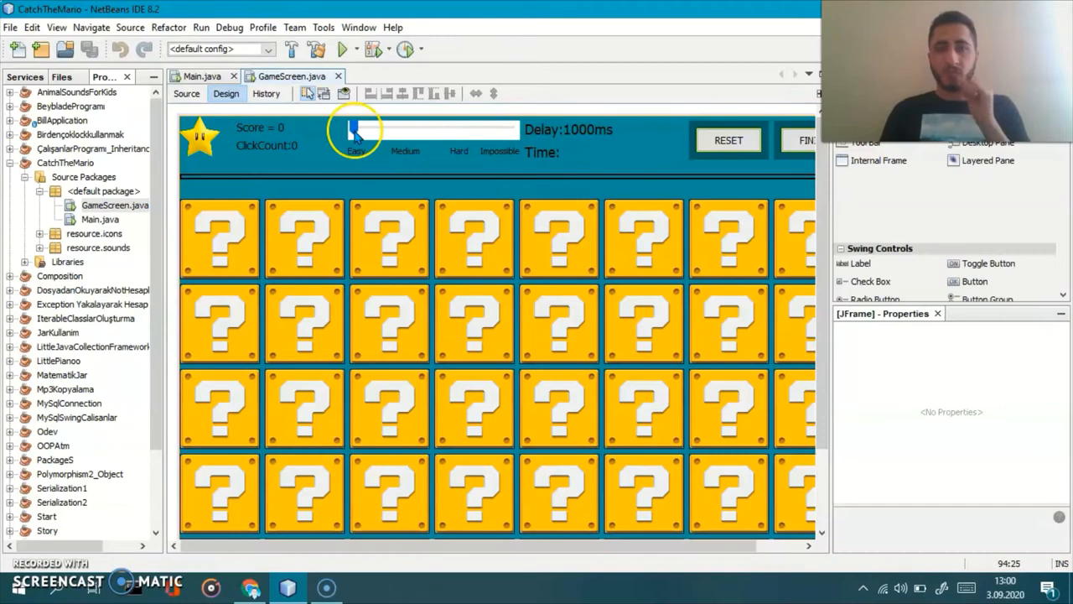
# Return to GameScreen.java's source and scroll down through its code.
pyautogui.click(187, 93)
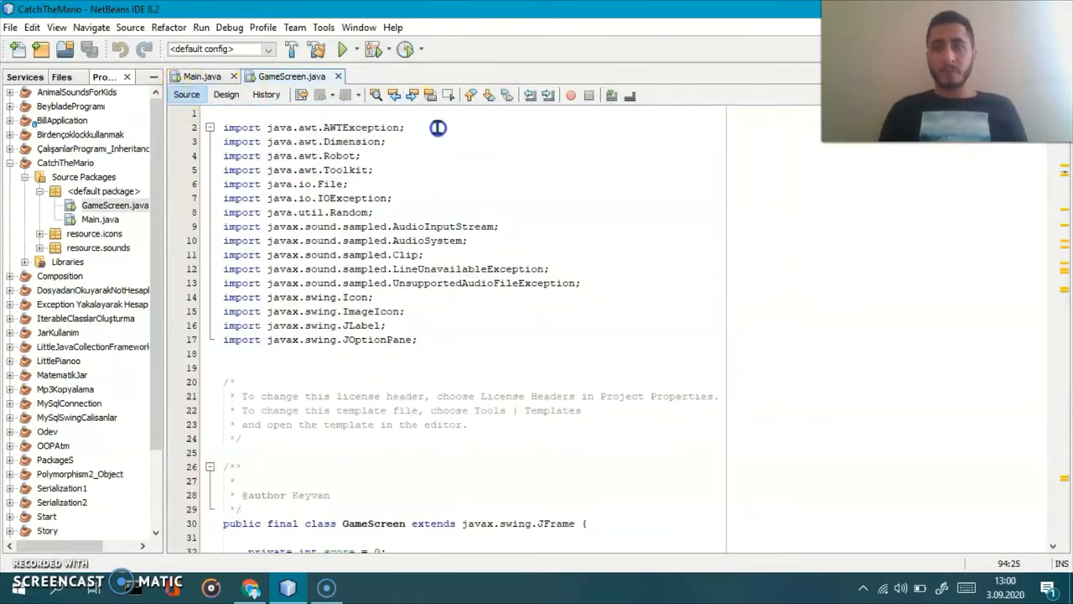
pyautogui.scroll(-3)
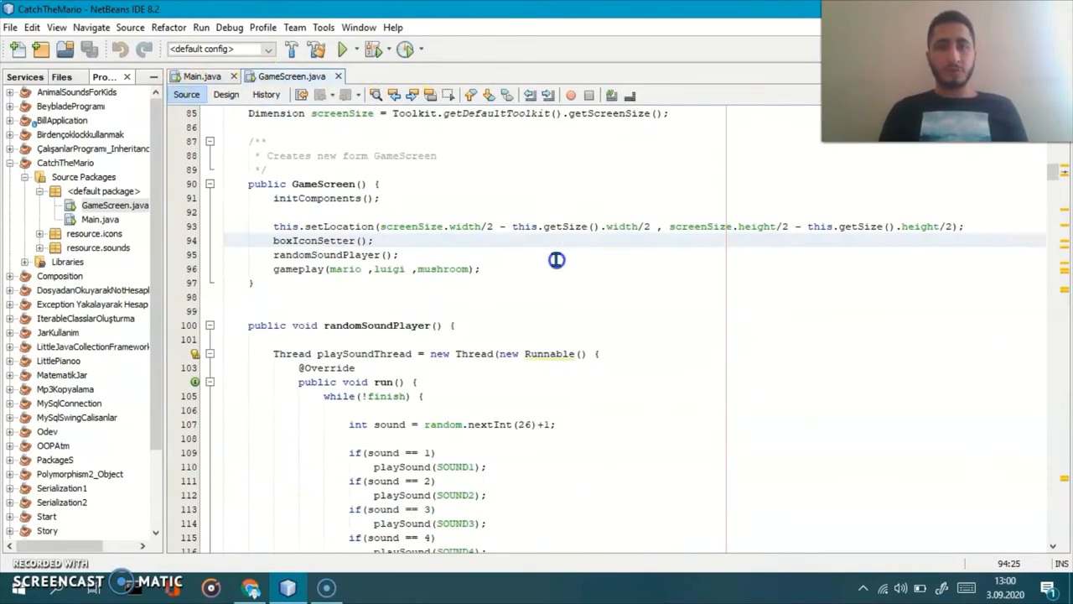
pyautogui.scroll(-3)
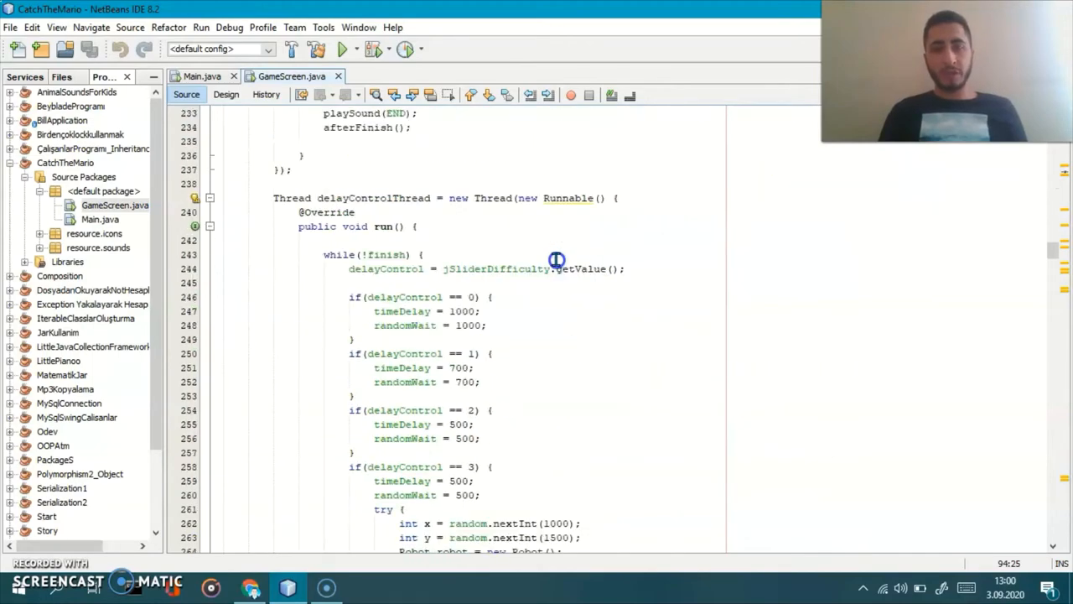
pyautogui.scroll(-3)
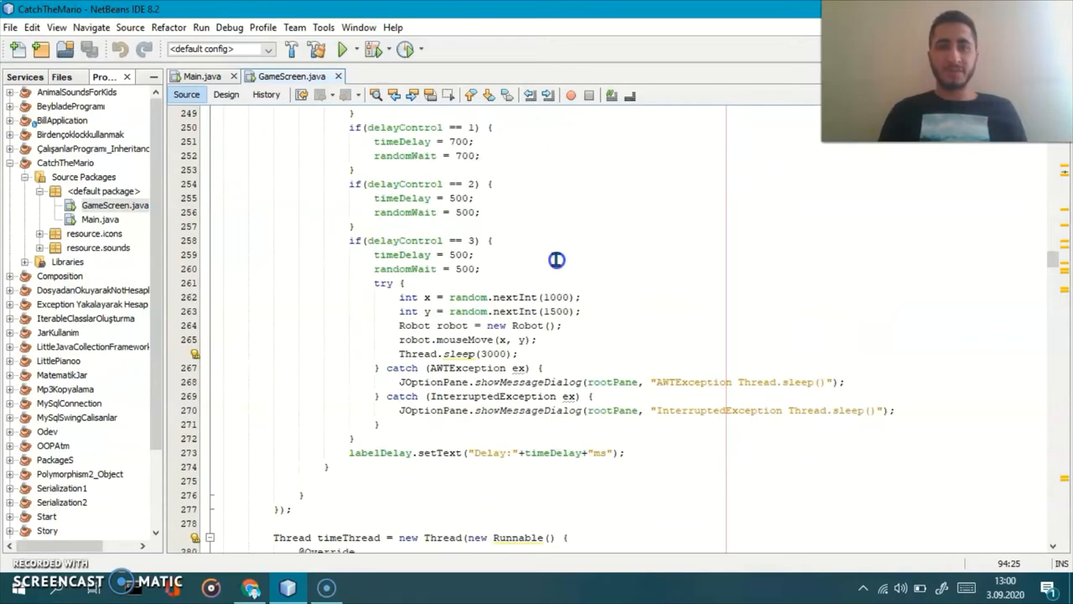
# Open Main.java, scroll to the playSound calls, and apply Format to the code.
pyautogui.click(199, 75)
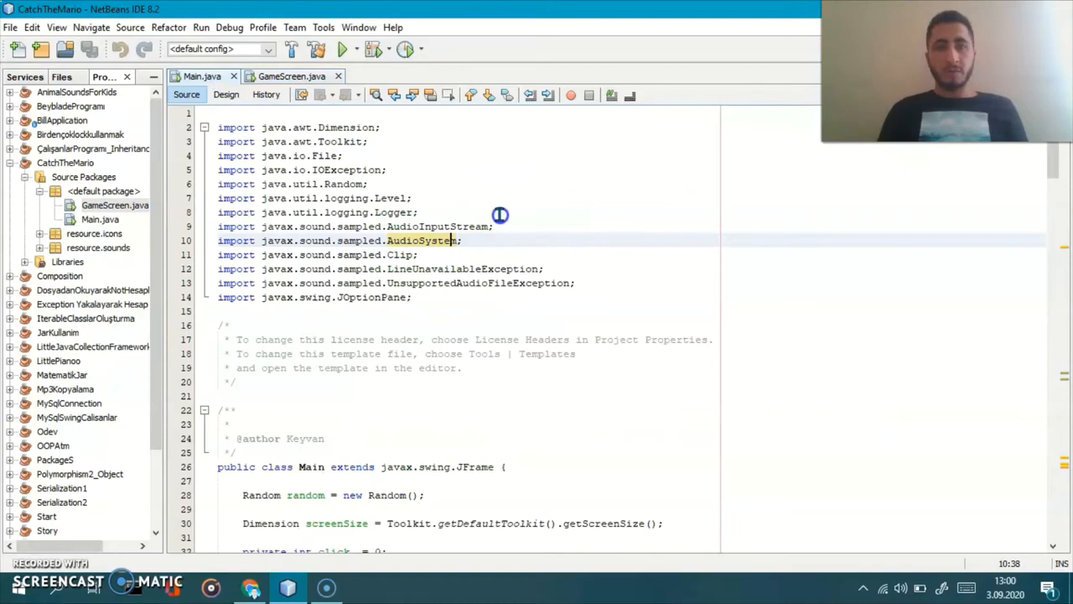
pyautogui.scroll(-3)
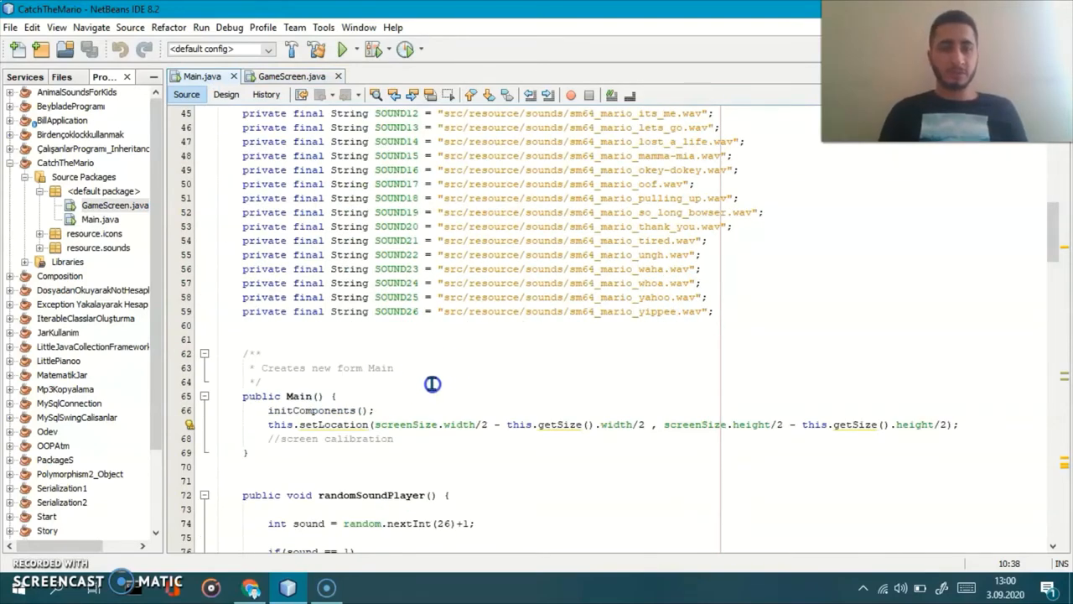
pyautogui.scroll(-3)
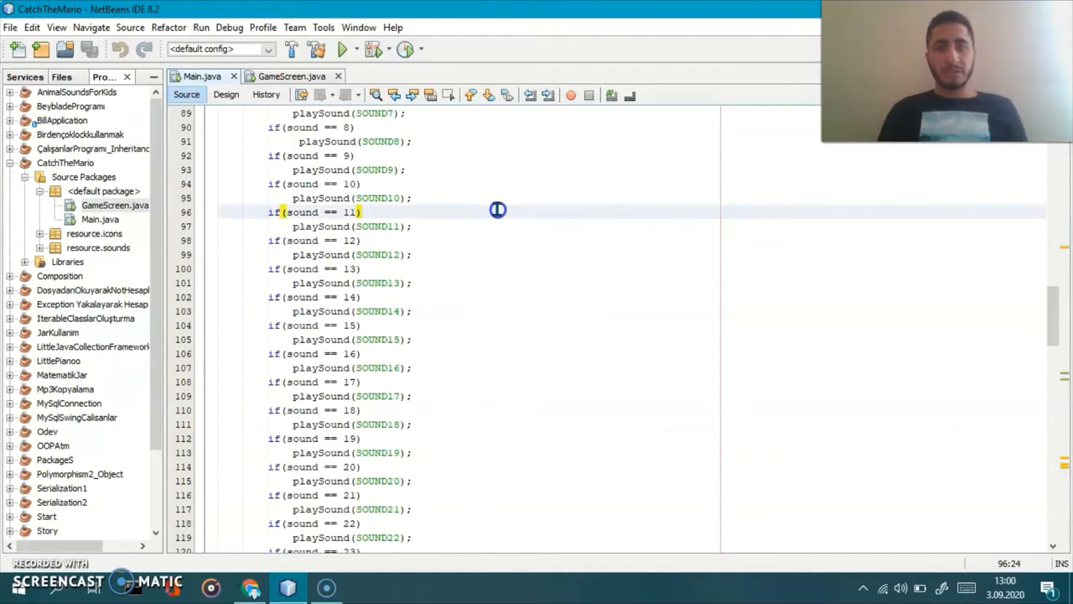
pyautogui.rightClick(497, 209)
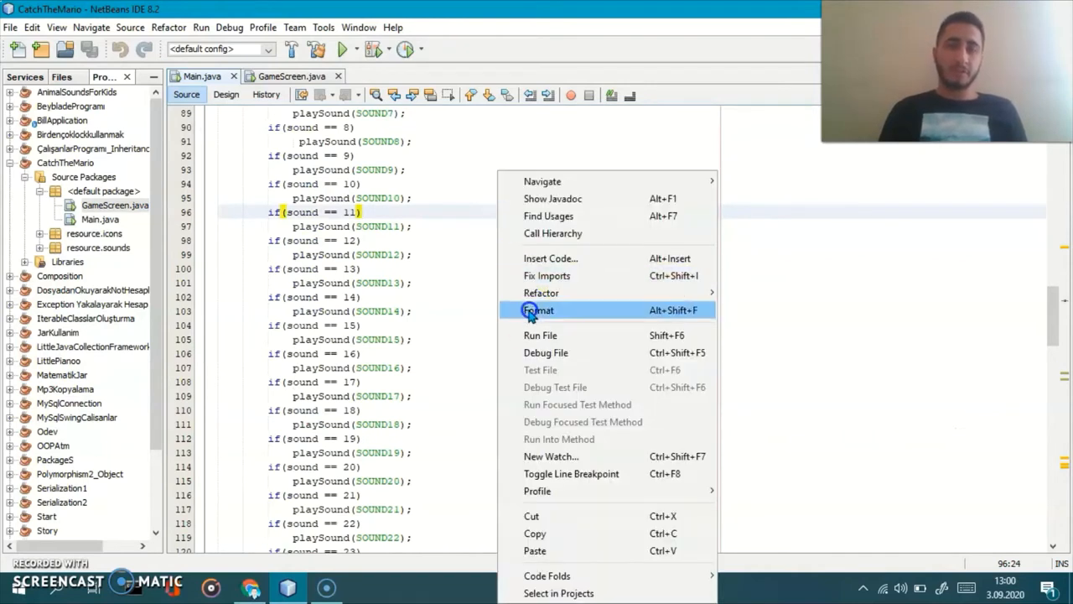
pyautogui.click(539, 310)
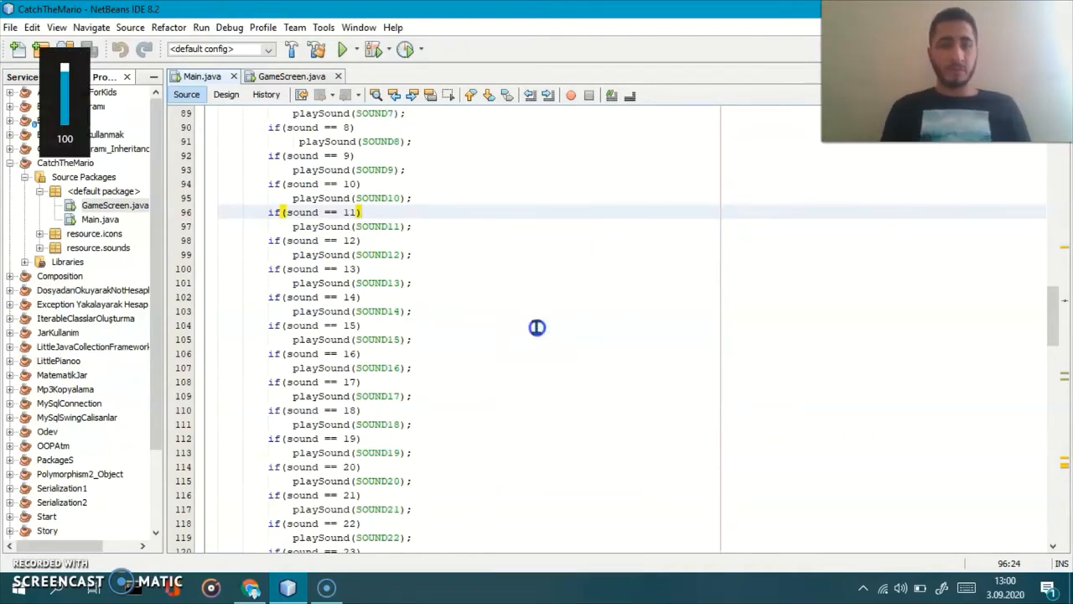
# Run the CatchTheMario project from the toolbar's Run Project button.
pyautogui.click(337, 48)
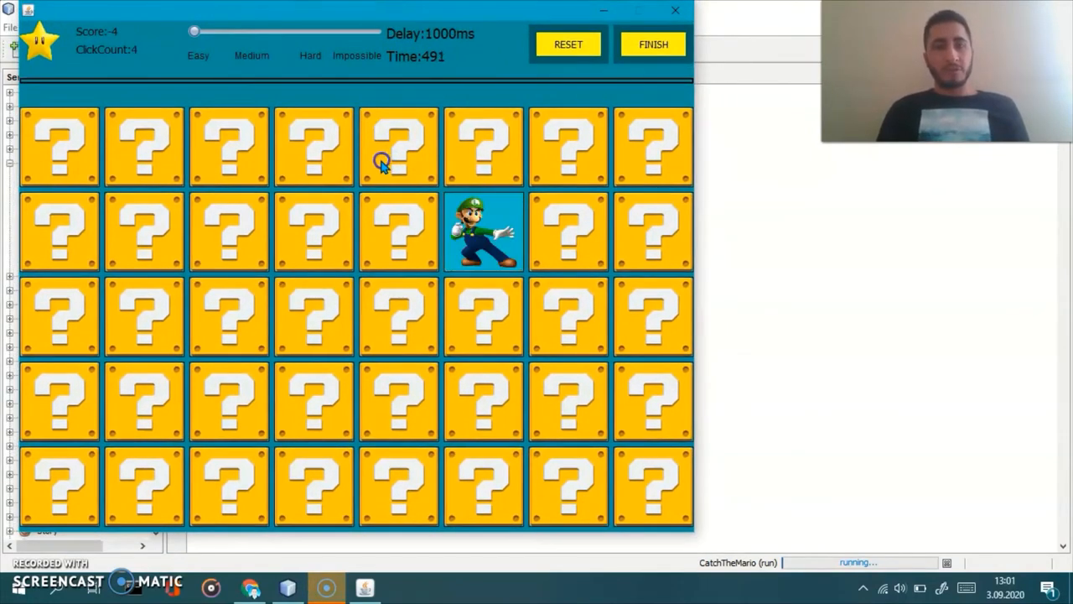
# Try twice to catch Mario in the same question box.
pyautogui.click(432, 226)
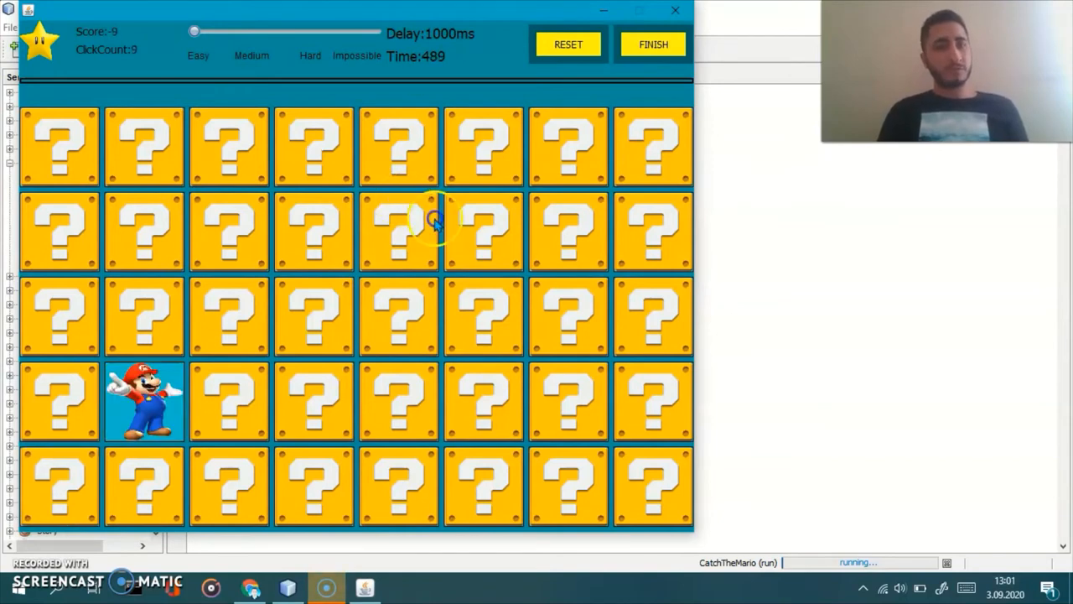
pyautogui.click(432, 226)
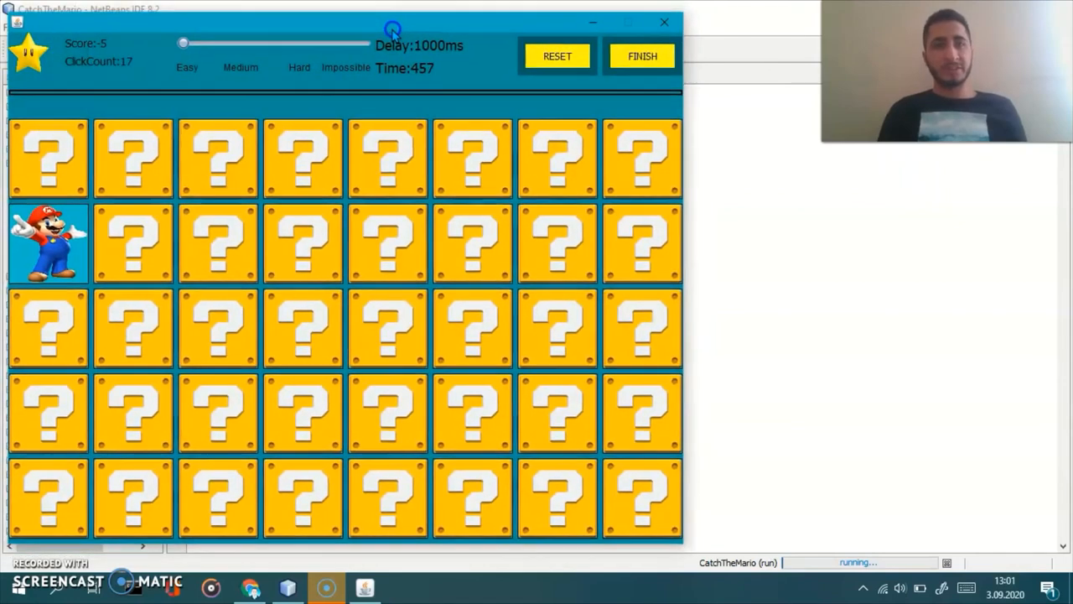
# Use RESET to zero the score and clicks, then FINISH the game.
pyautogui.click(555, 56)
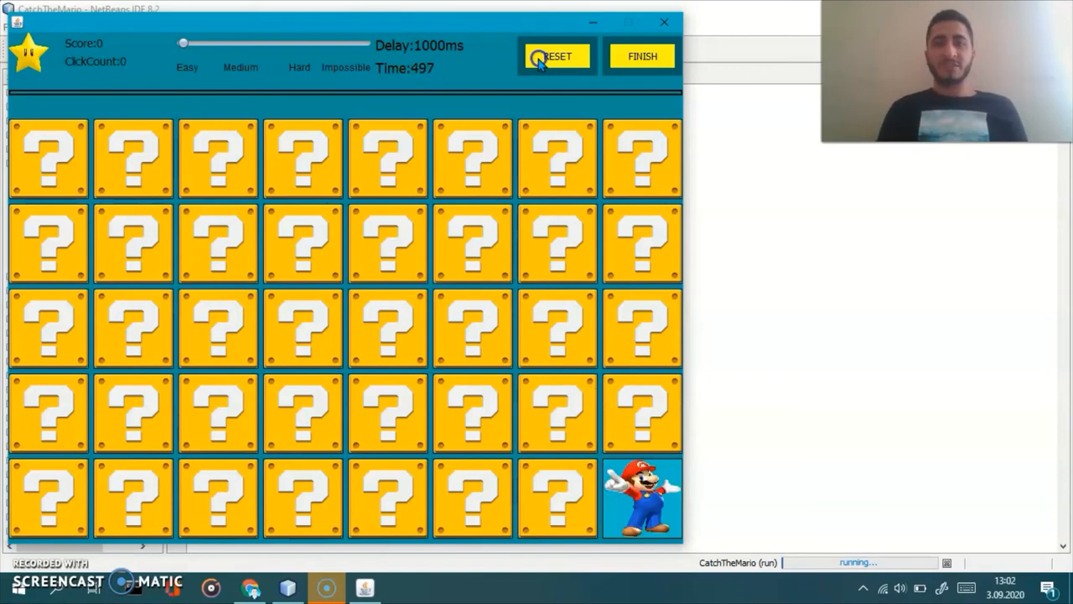
pyautogui.click(641, 56)
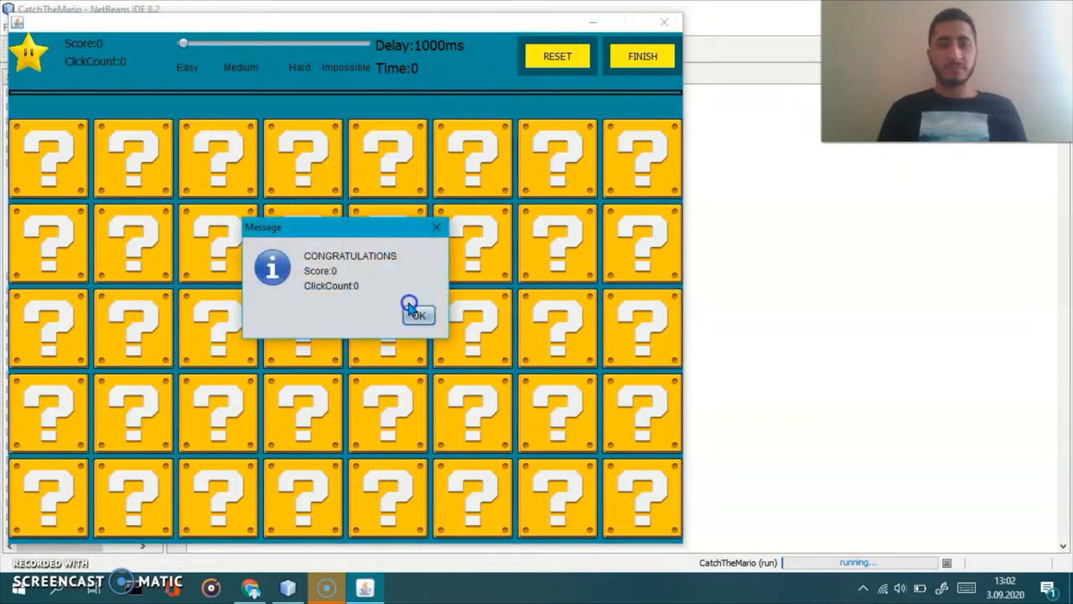
# Acknowledge the congratulations message with OK and answer No to continuing.
pyautogui.click(419, 314)
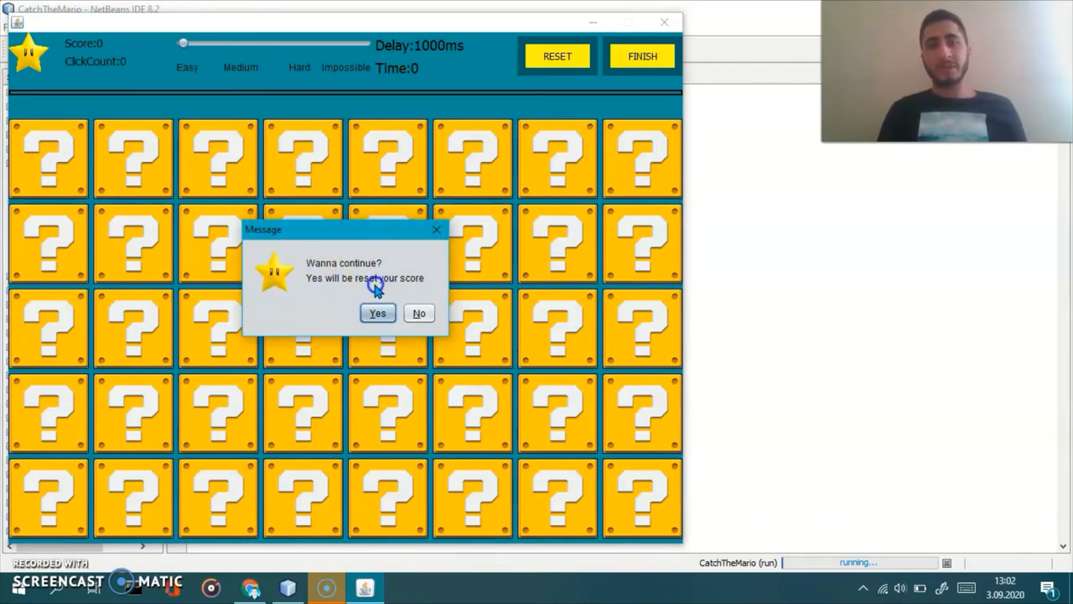
pyautogui.moveTo(420, 315)
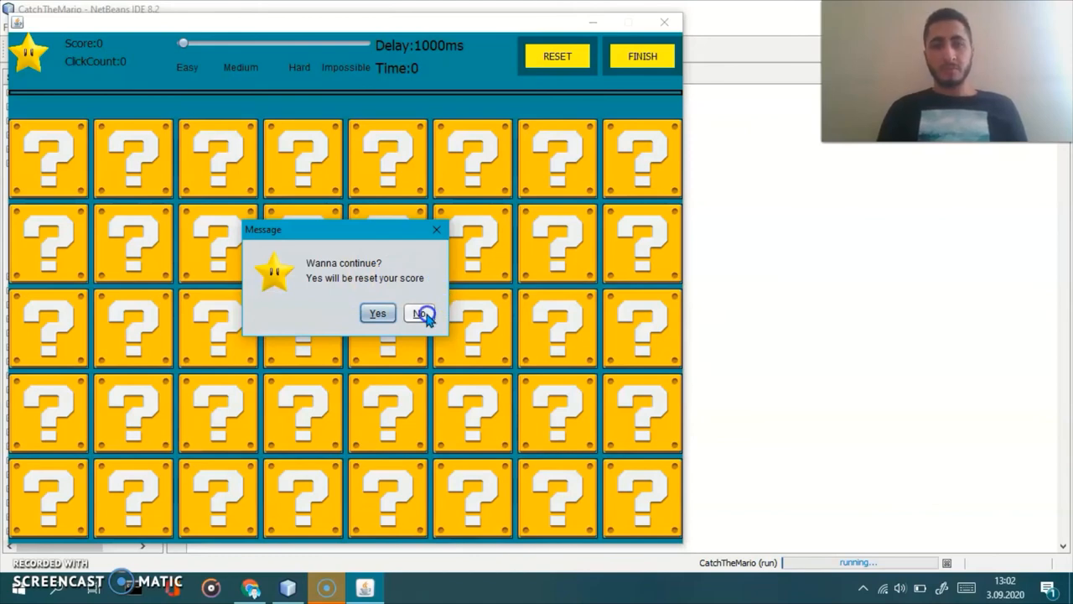
pyautogui.click(419, 312)
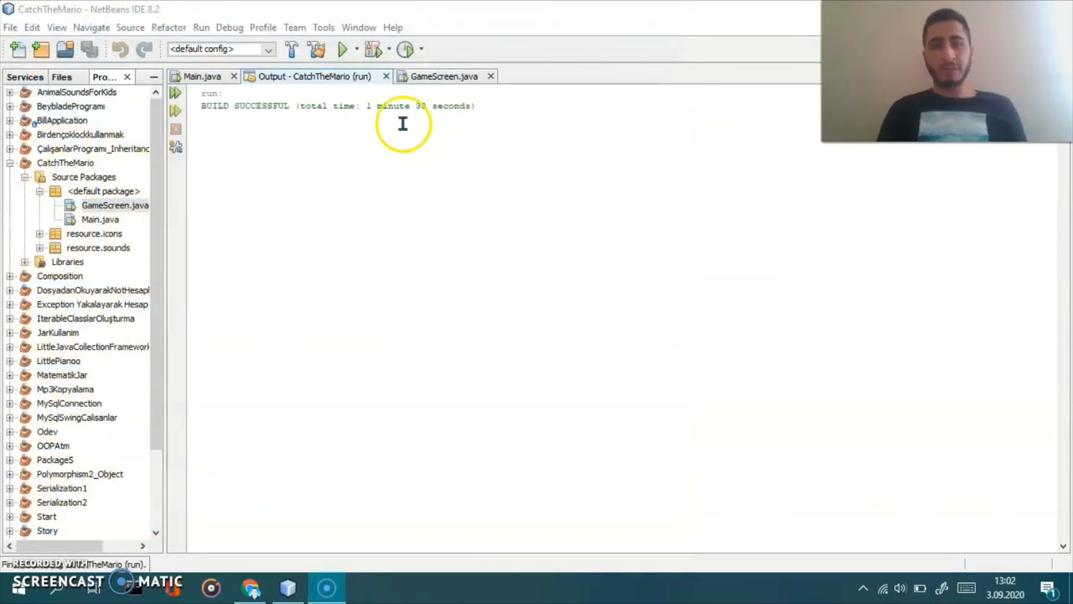